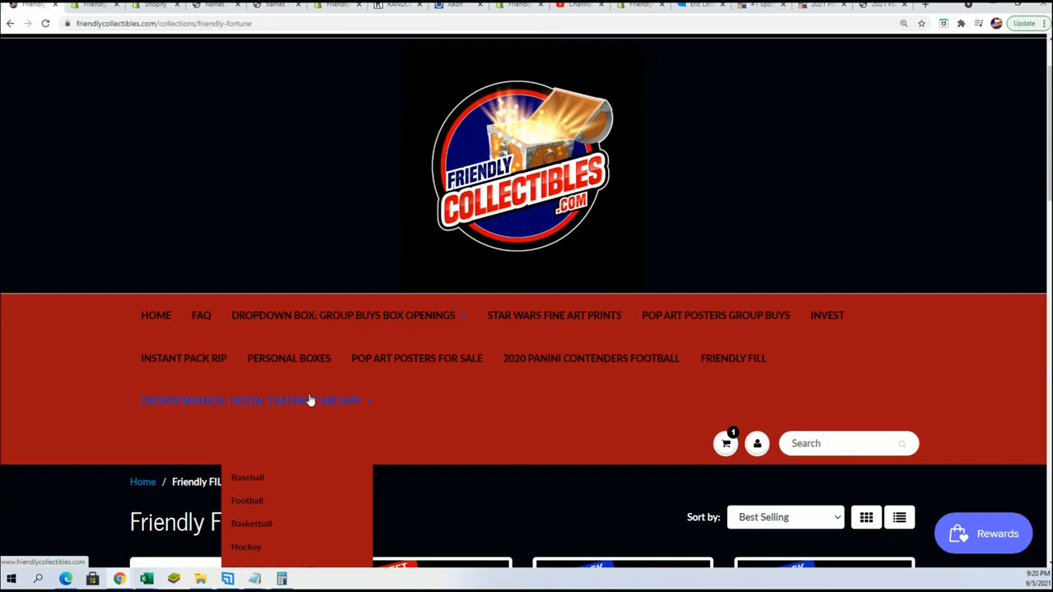
Step: Browse the Basketball collection, then move to the Friendly FILL collection page of group boxes
click(250, 523)
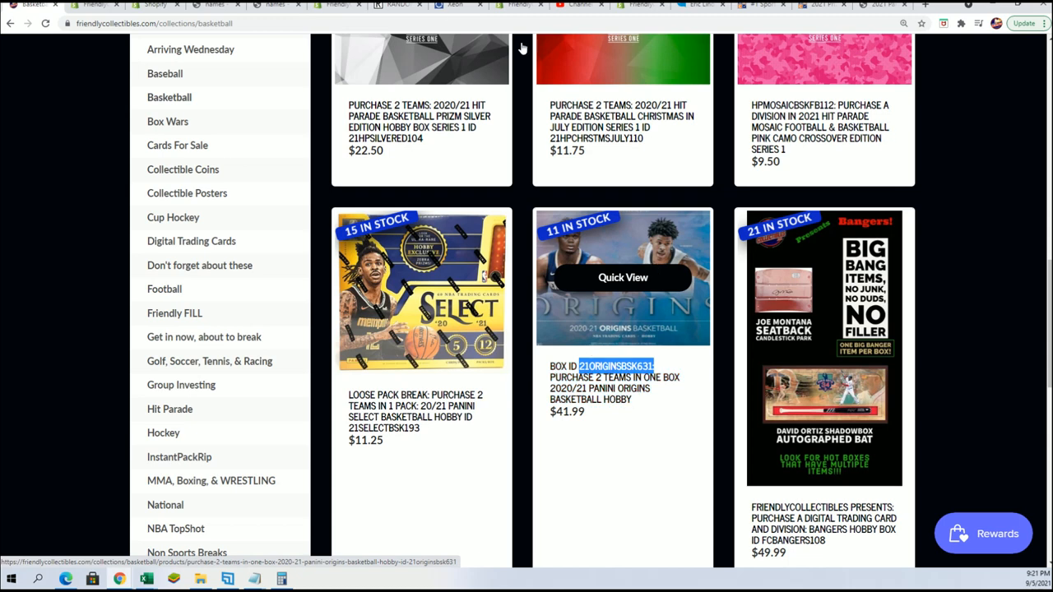
click(394, 5)
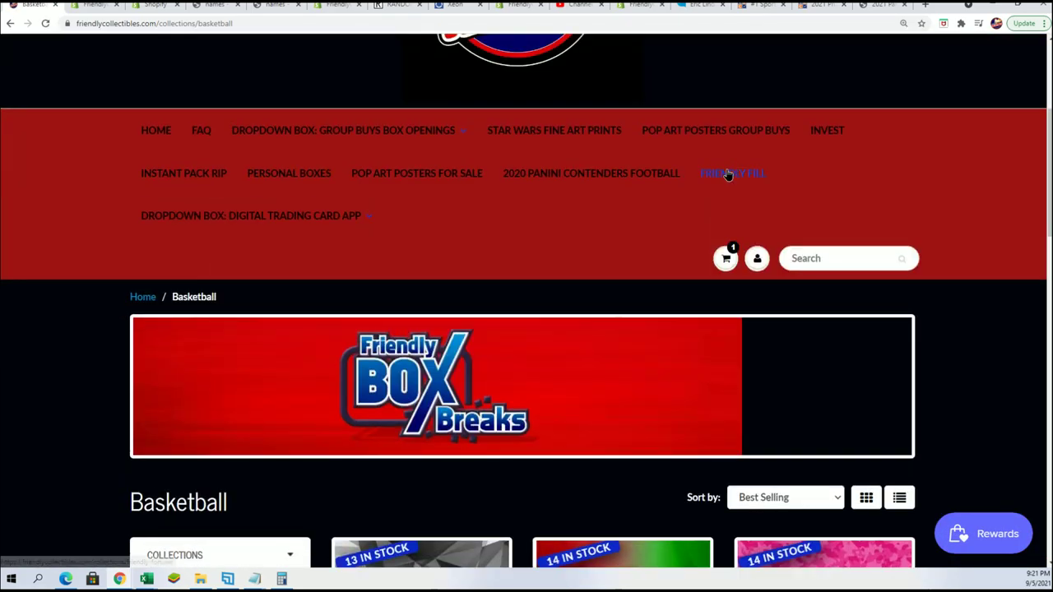
scroll(down, 3)
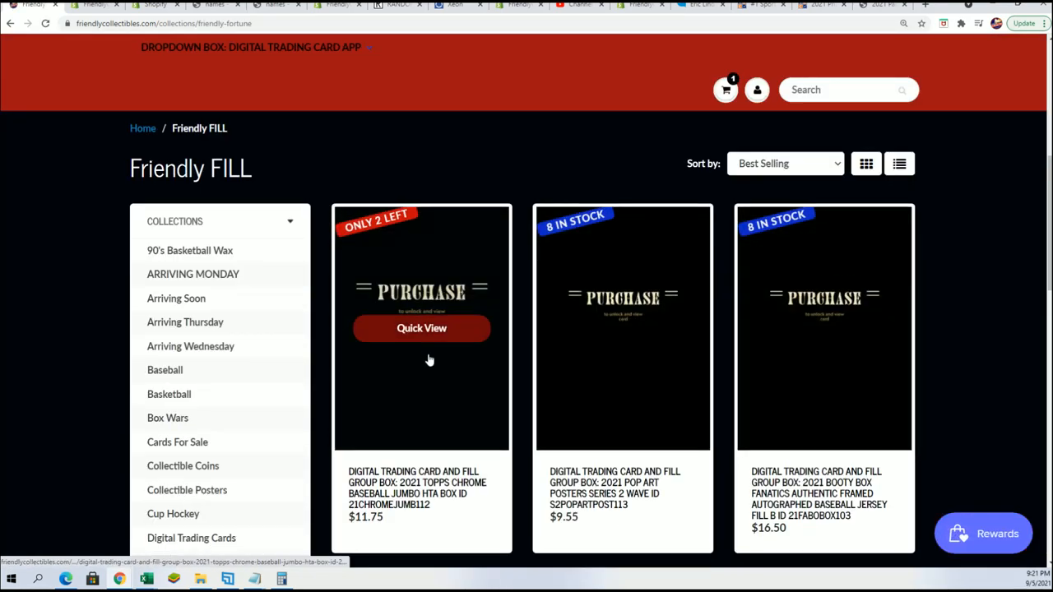
Step: Scroll the Panini Origins Basketball fill C group box page to read its bonus random rules
scroll(down, 3)
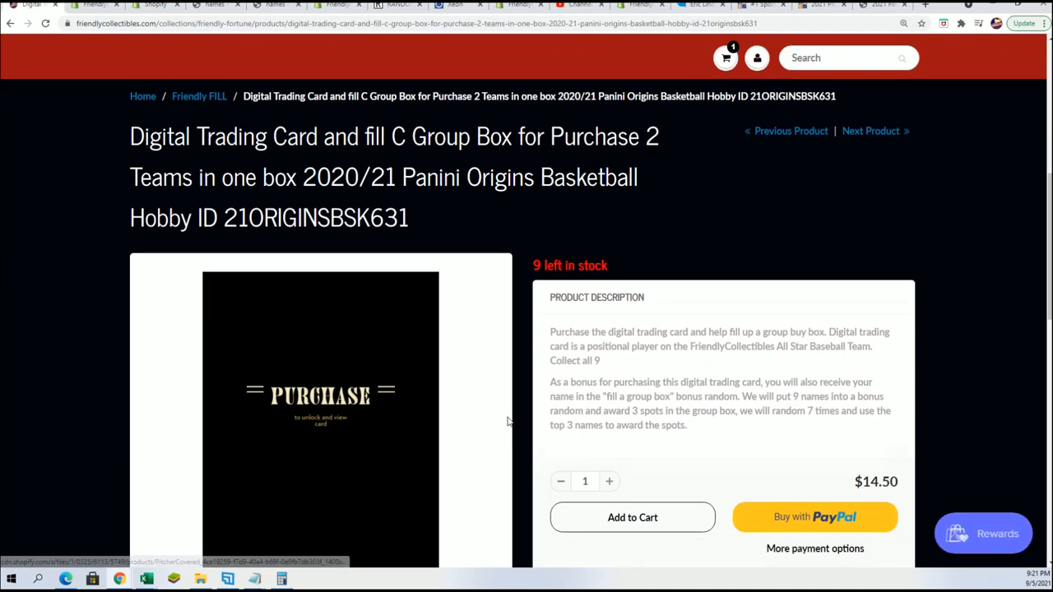
scroll(down, 3)
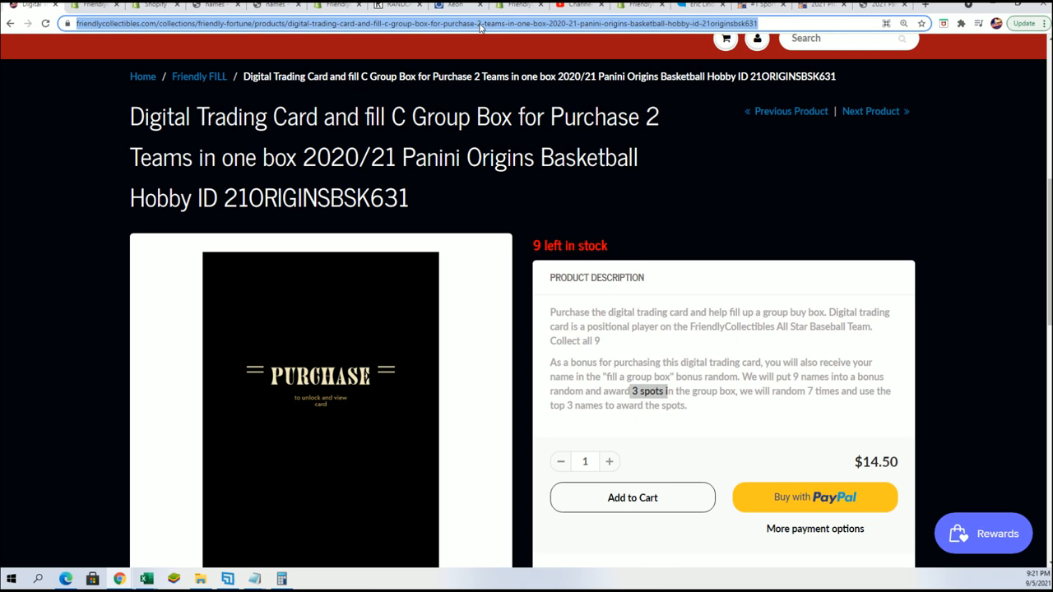
scroll(down, 3)
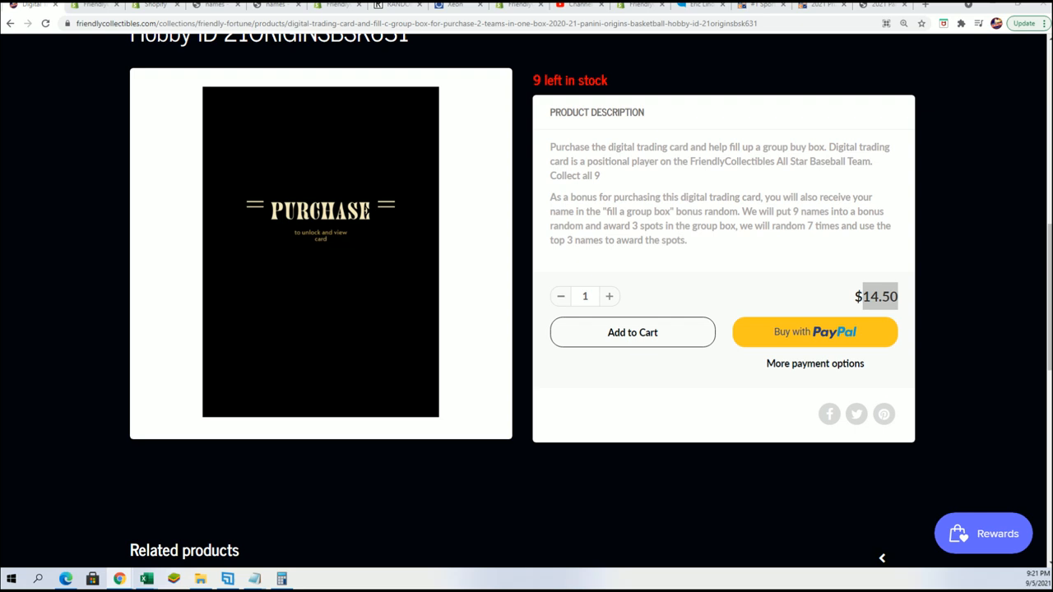
mouse_move(172, 194)
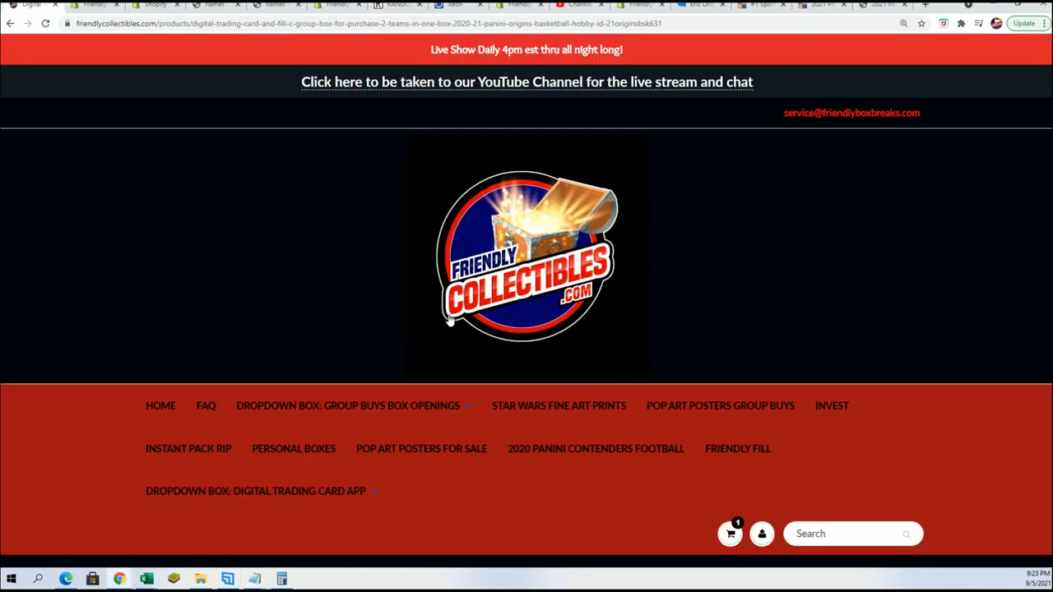
scroll(down, 3)
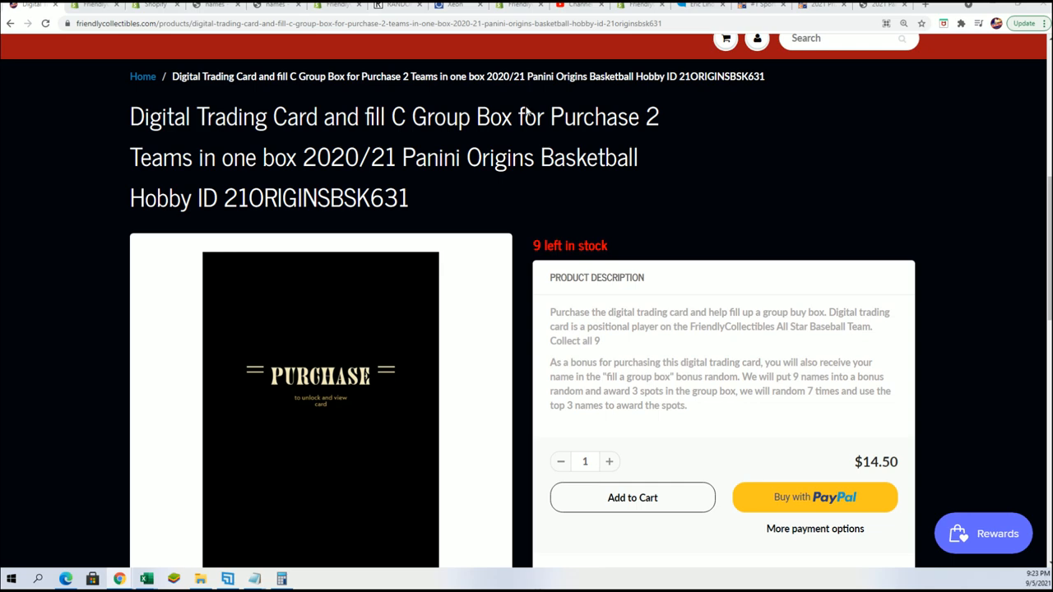
Step: Randomize the nine-name entrant list seven times in the List Randomizer
click(391, 5)
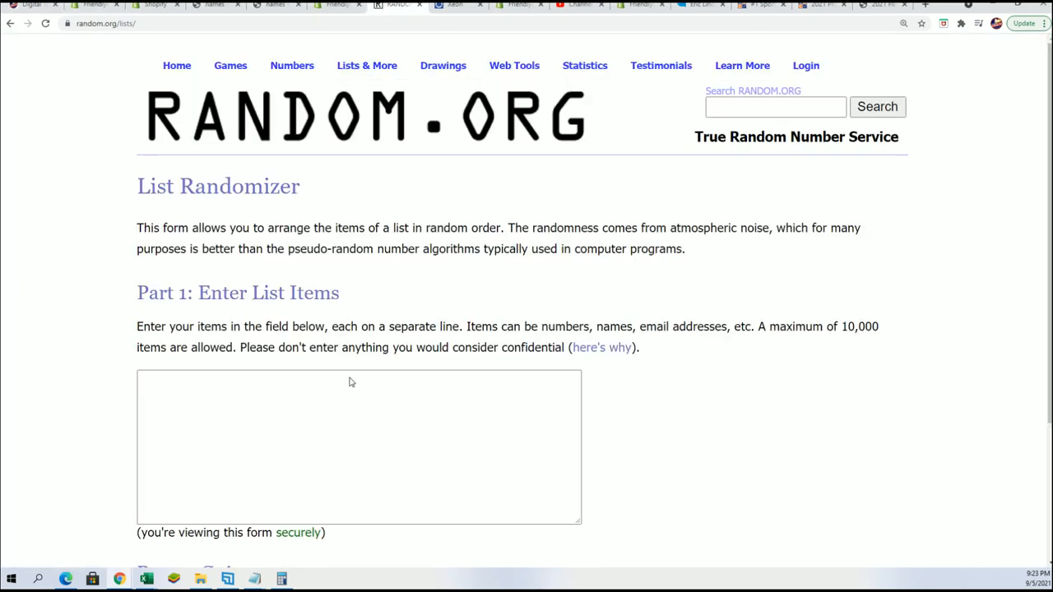
scroll(down, 3)
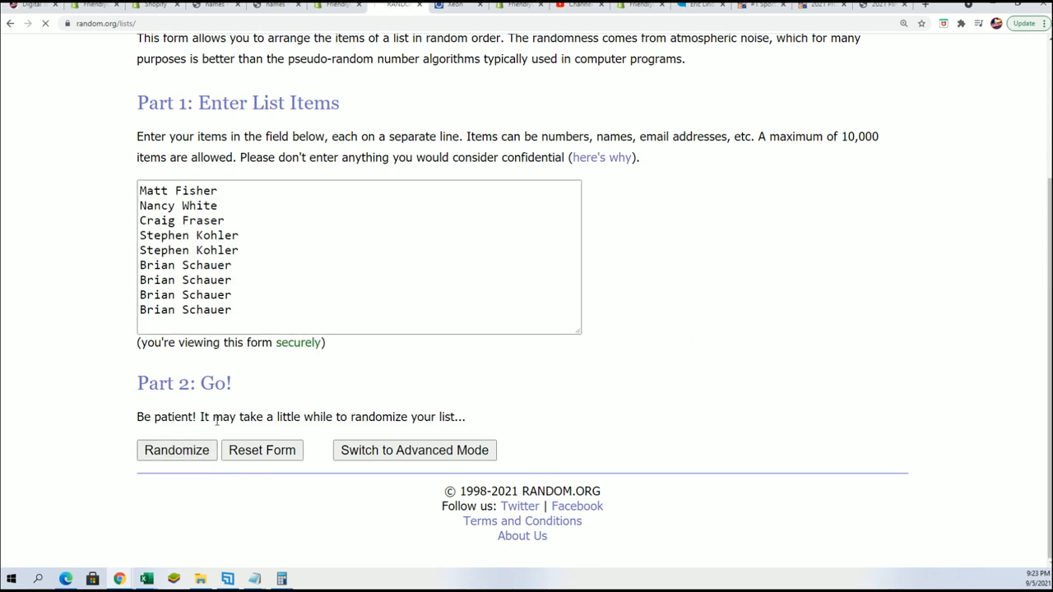
click(176, 451)
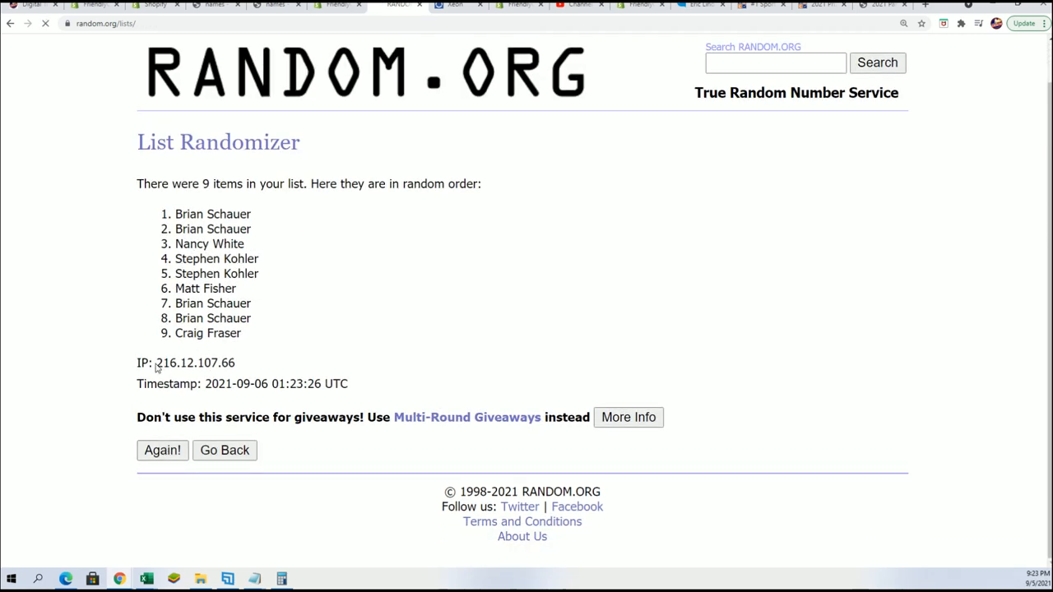
click(161, 450)
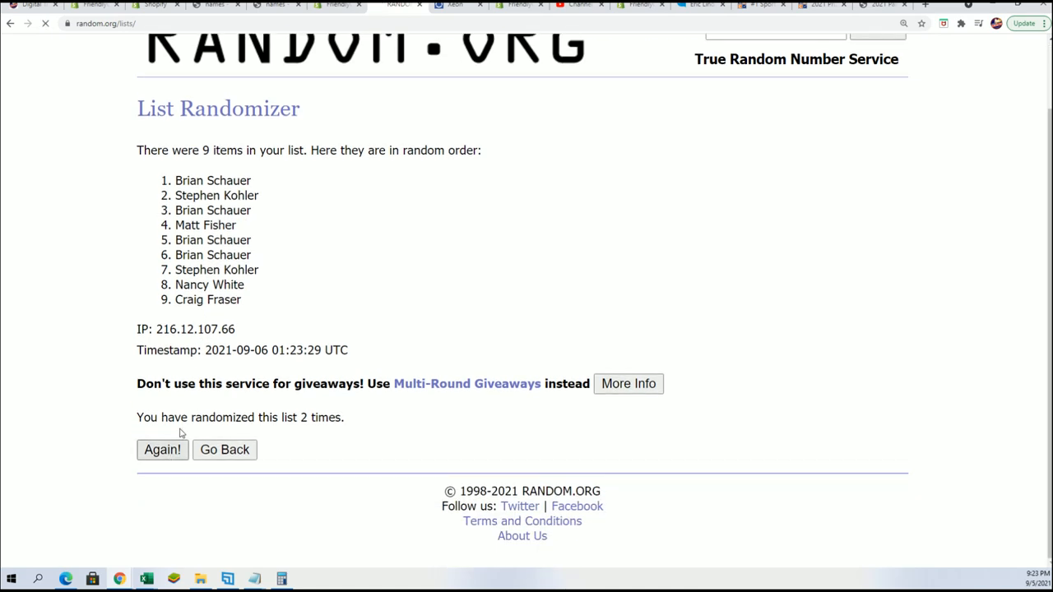
click(162, 451)
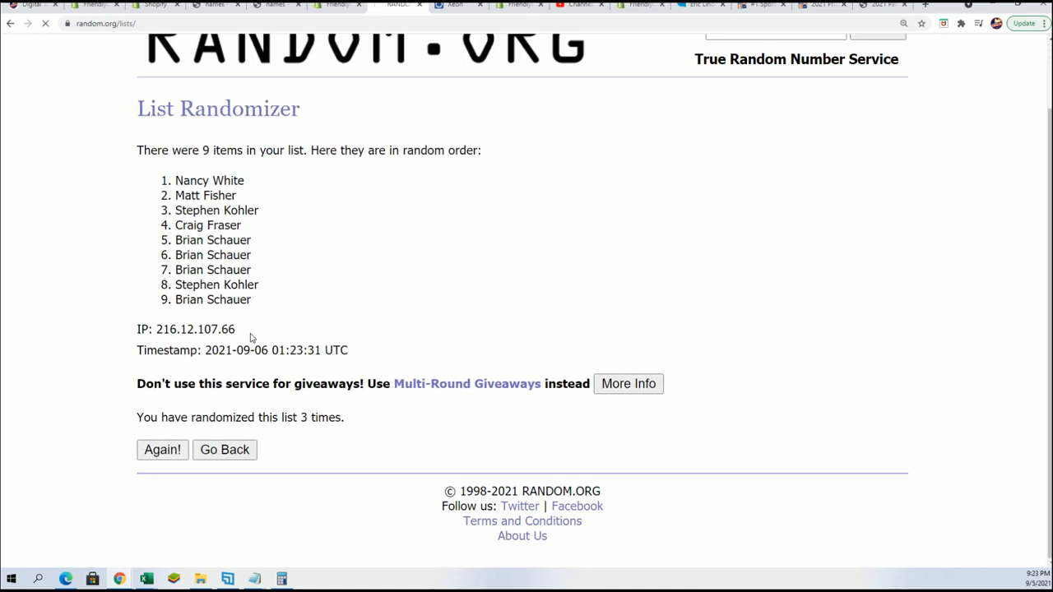
click(161, 451)
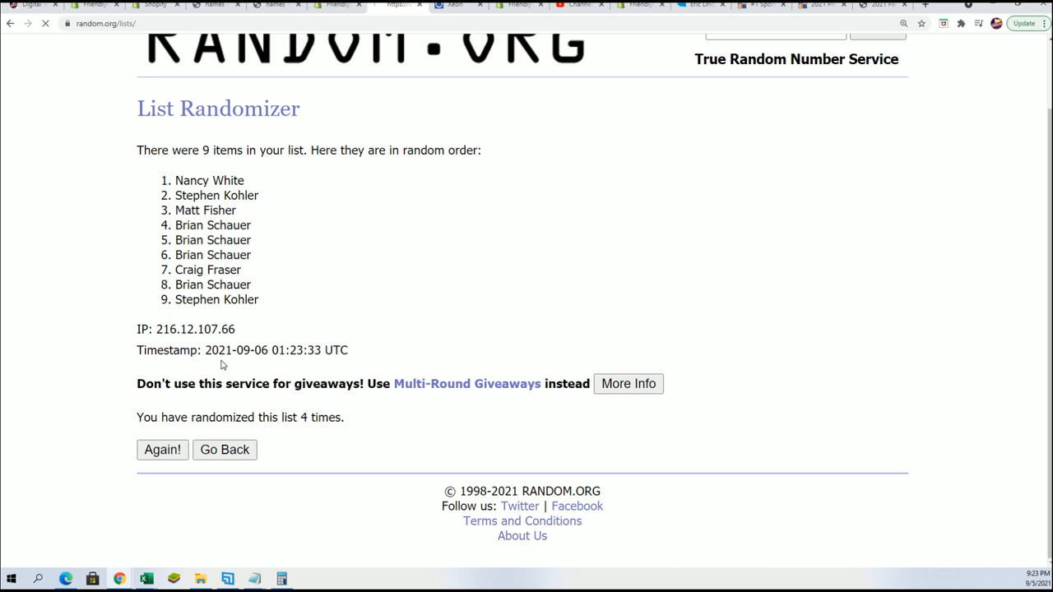
click(161, 451)
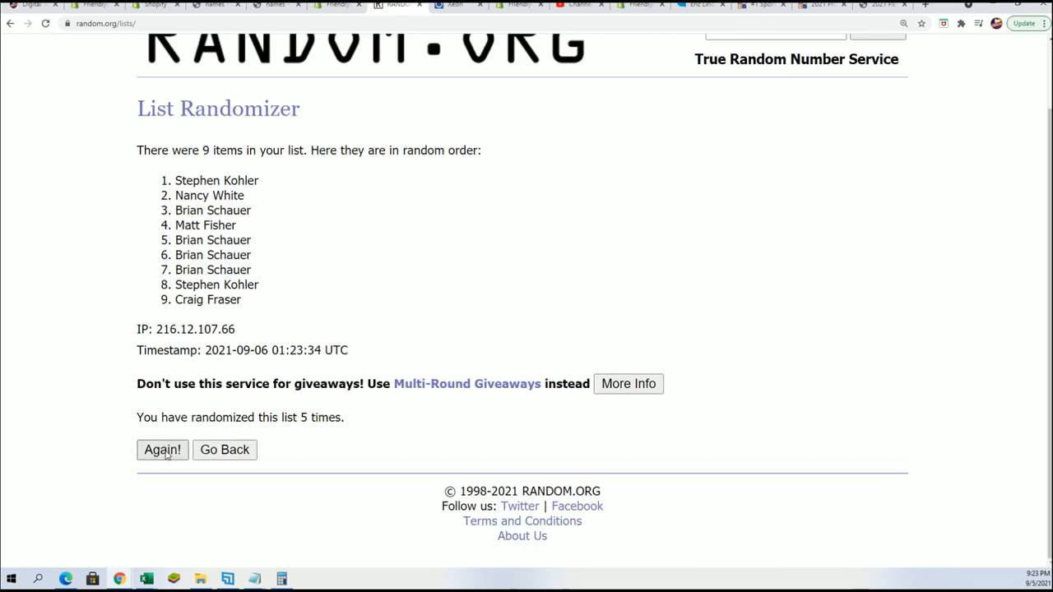
click(162, 450)
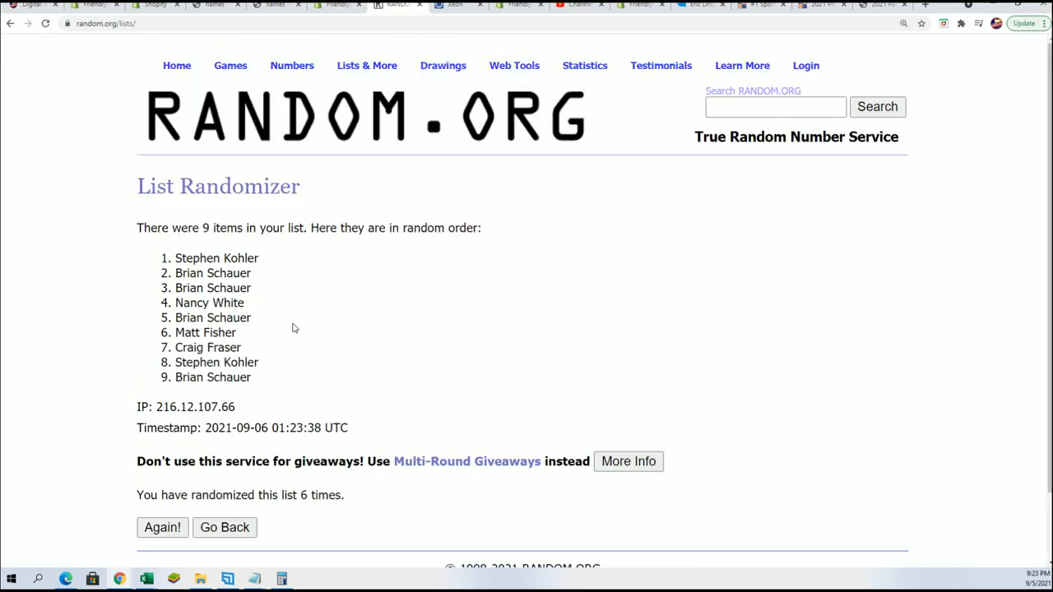
scroll(down, 3)
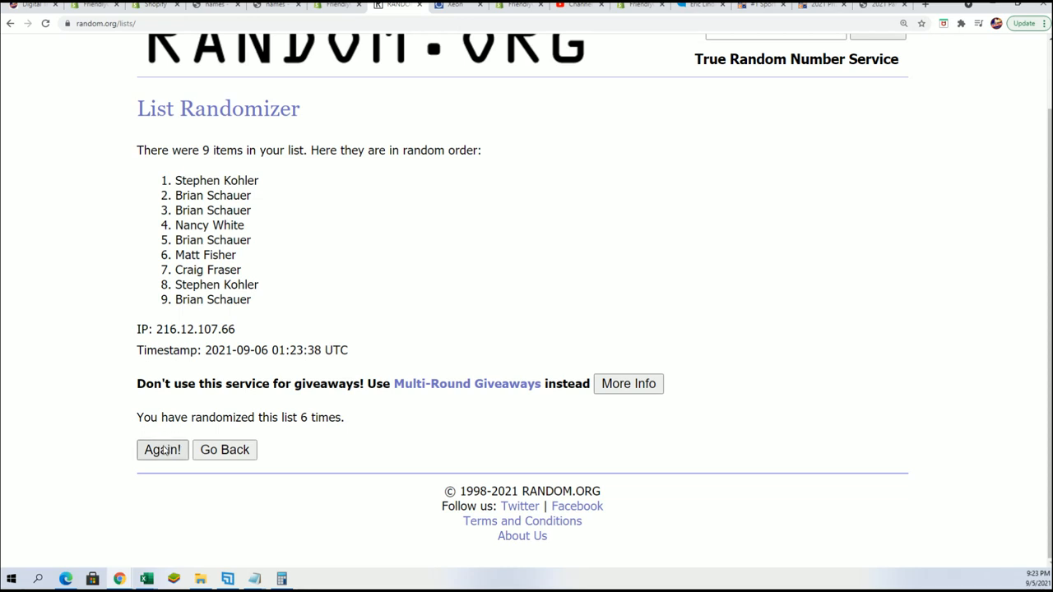
click(161, 451)
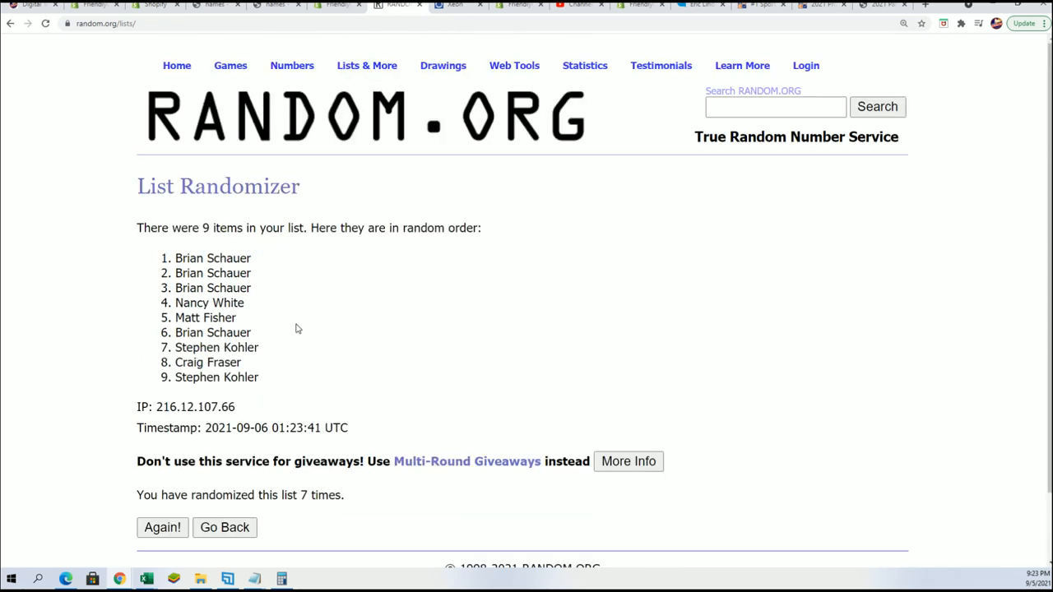
mouse_move(267, 305)
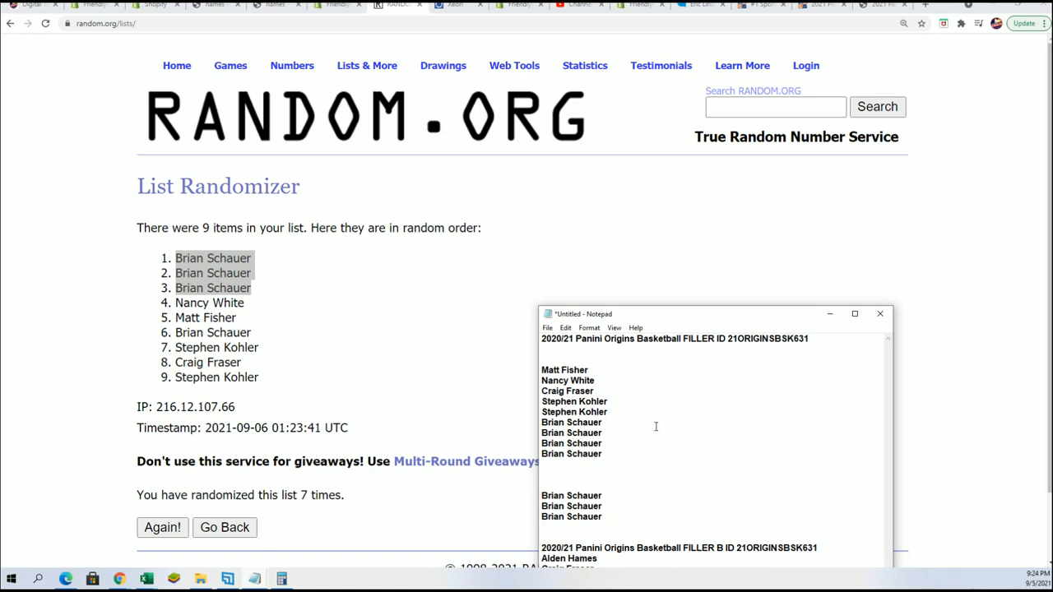
mouse_move(676, 51)
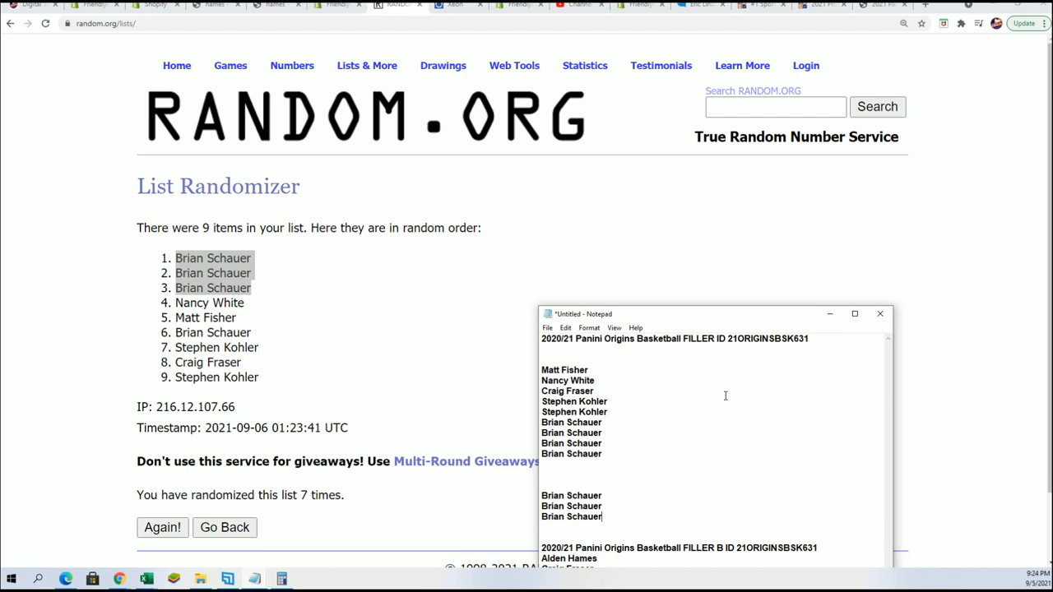
Step: Select the four FILLER B names in Notepad and return to the randomizer page
drag(714, 313, 689, 114)
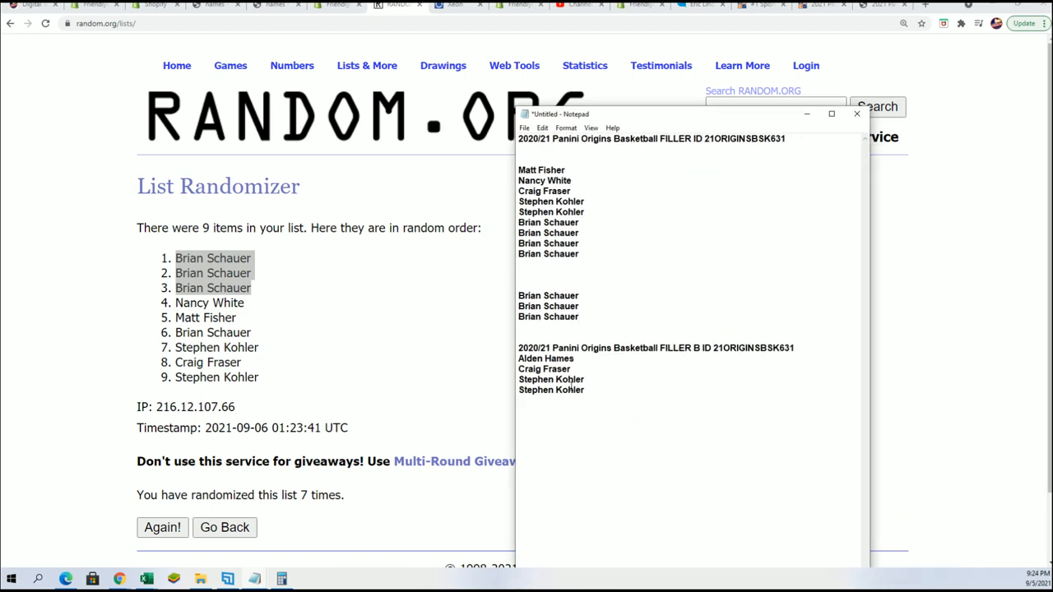
drag(519, 358, 585, 390)
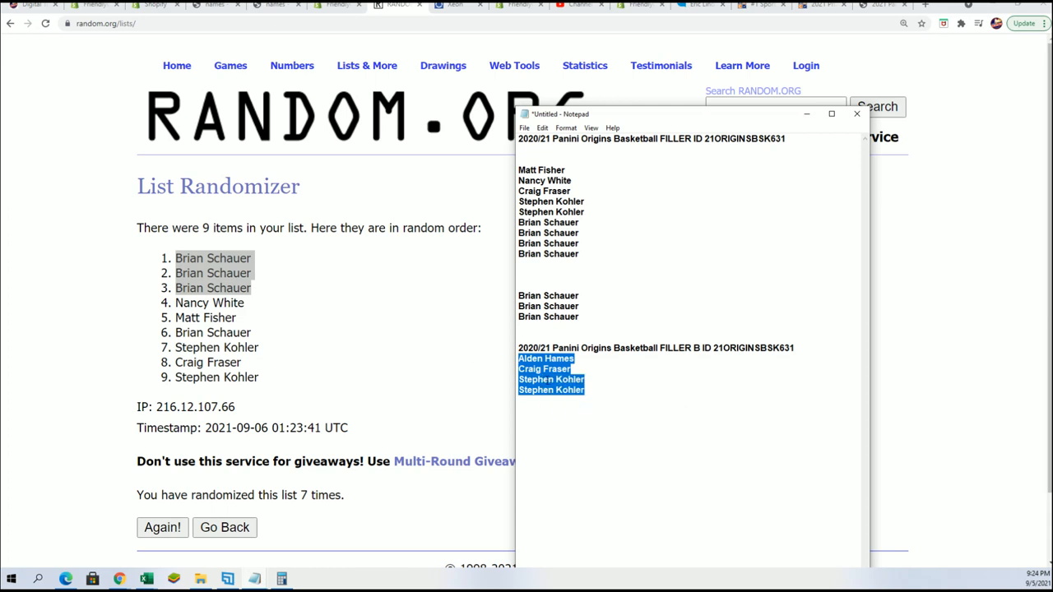
click(367, 65)
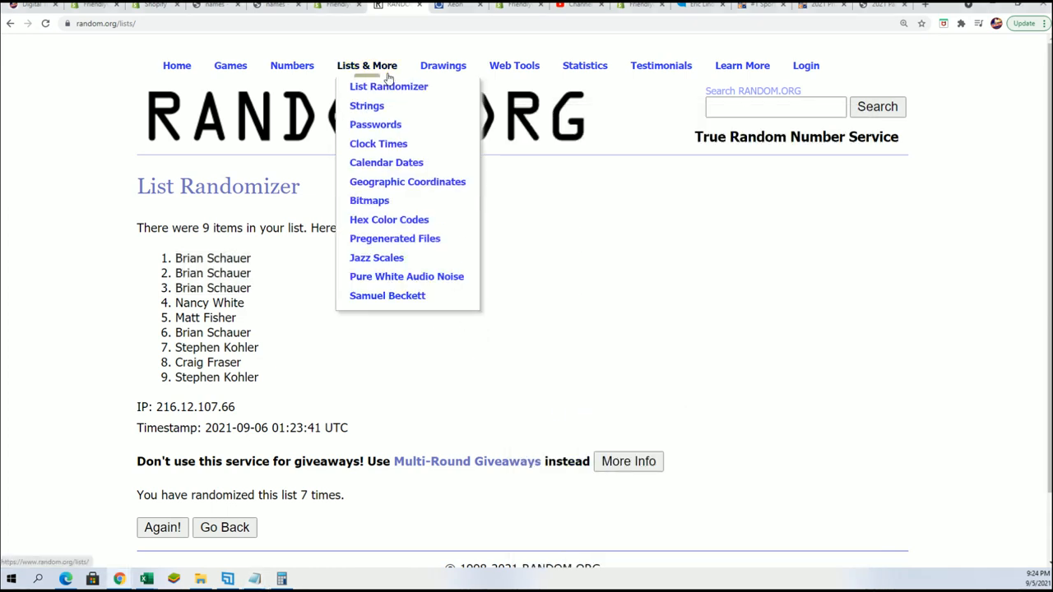
Step: Randomize the four FILLER B names seven times, ending Stephen Kohler, Stephen Kohler, Alden Hames, Craig Fraser
click(388, 85)
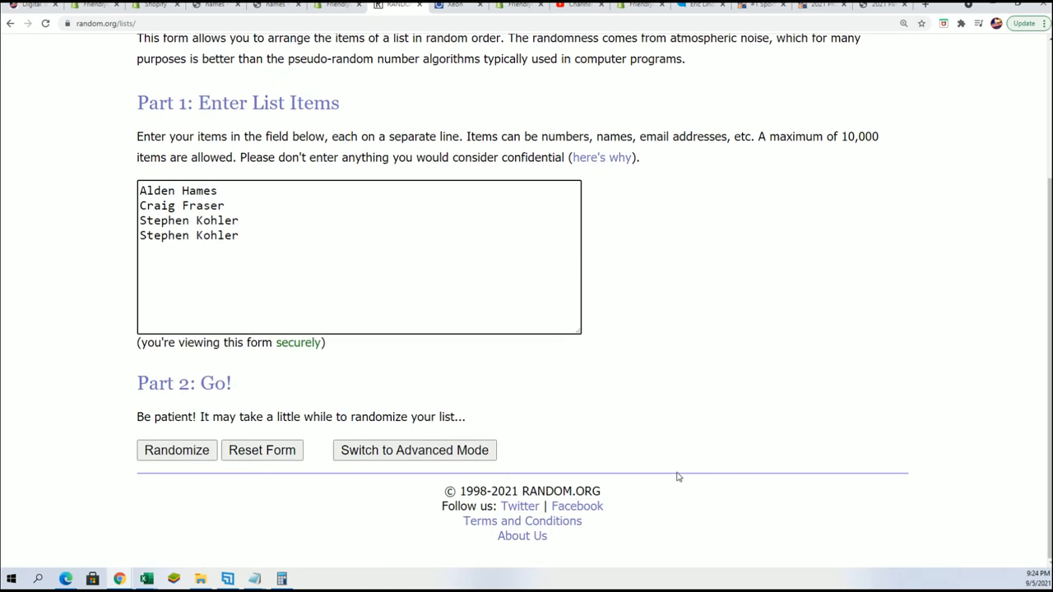
mouse_move(678, 467)
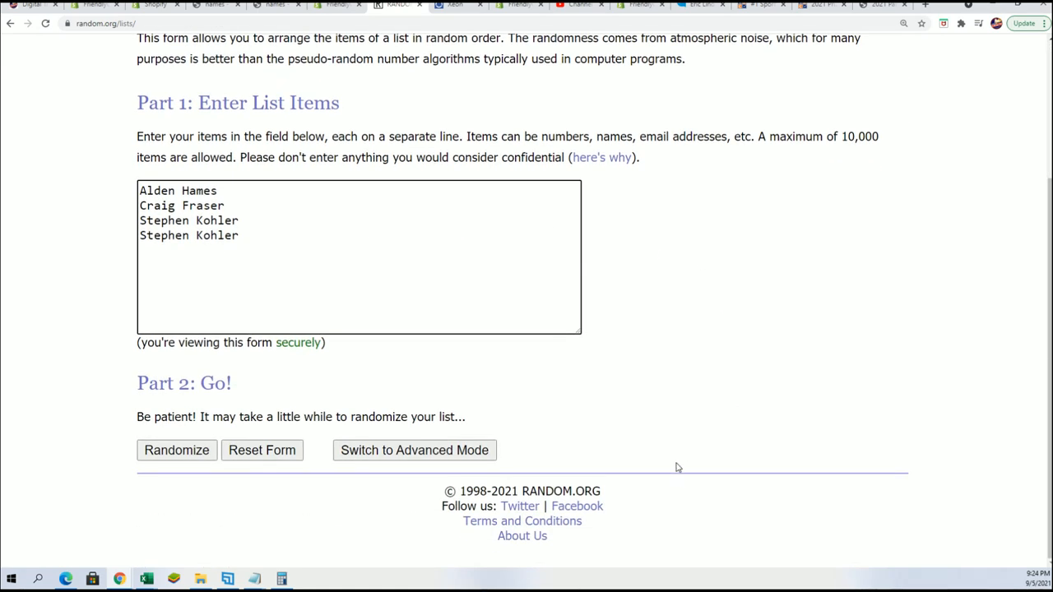
mouse_move(230, 413)
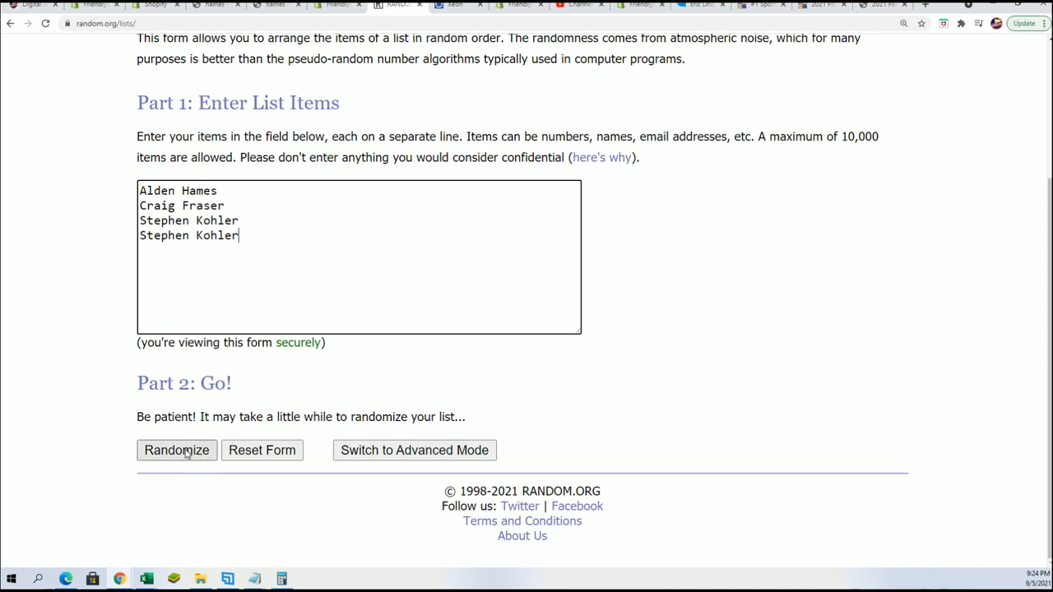
click(176, 450)
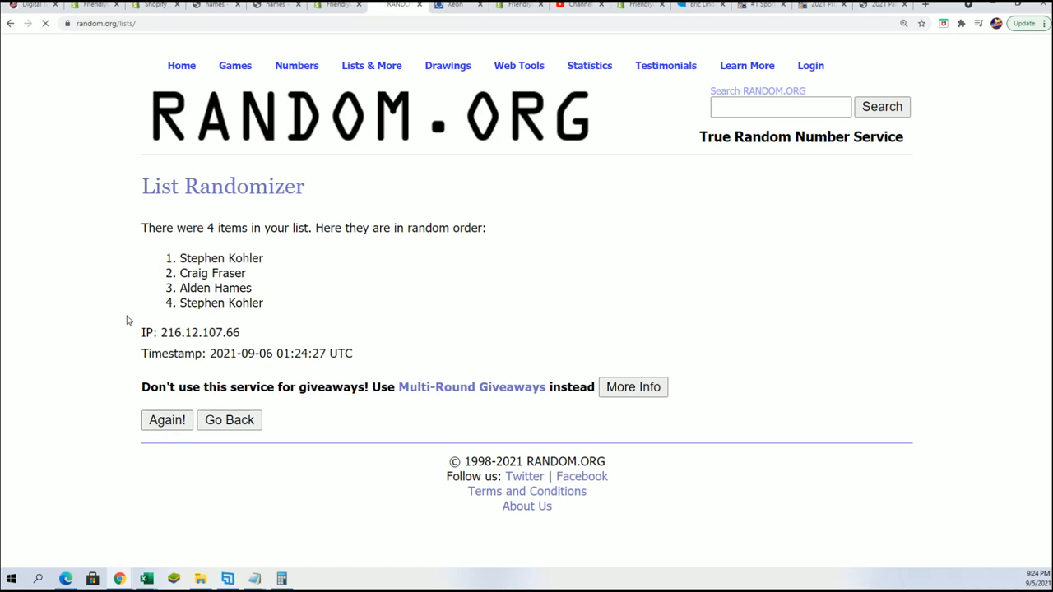
click(168, 419)
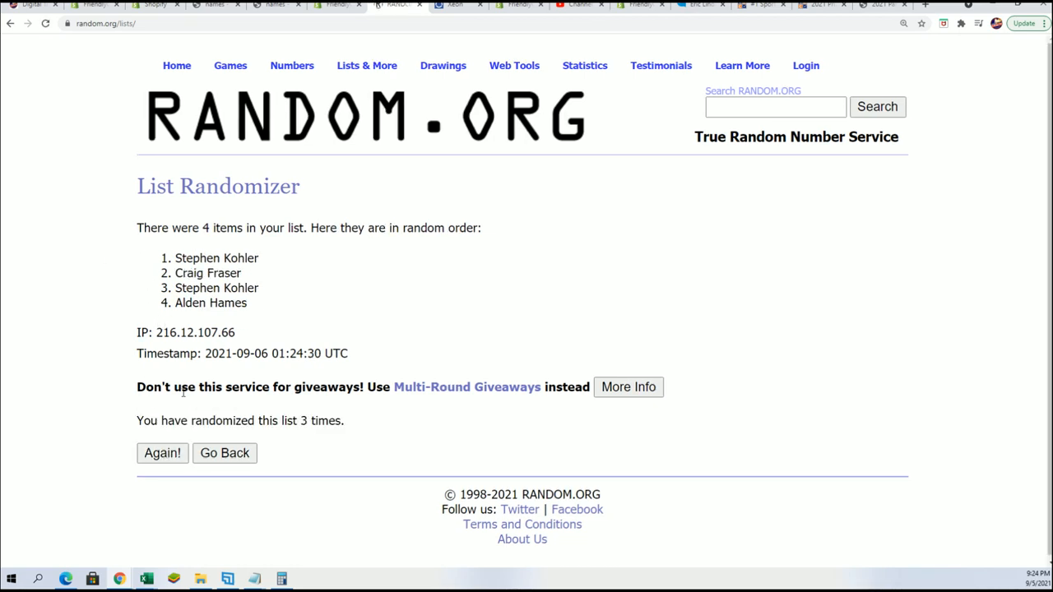
click(161, 454)
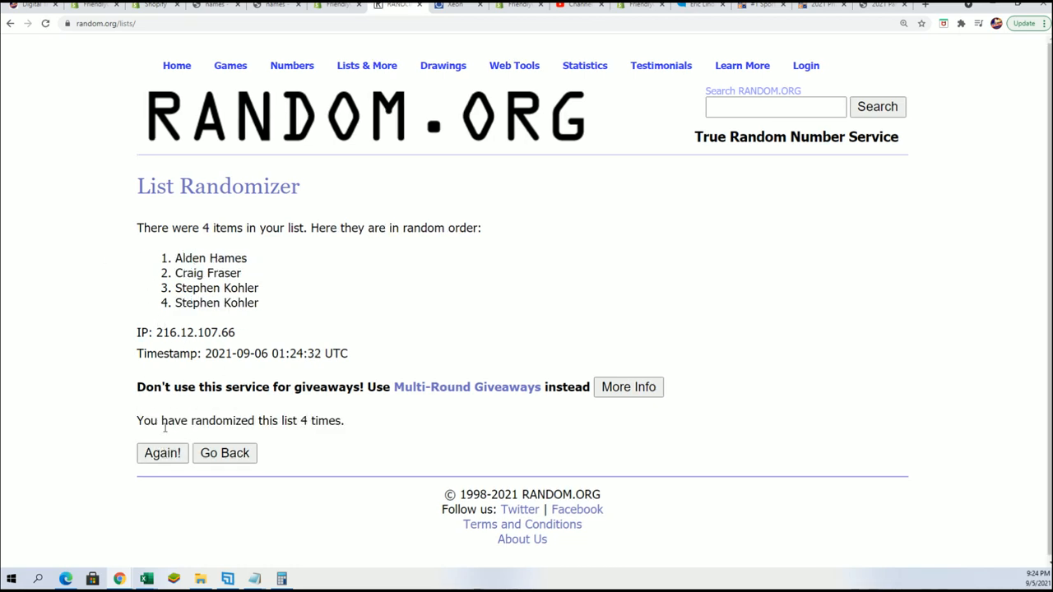
click(161, 454)
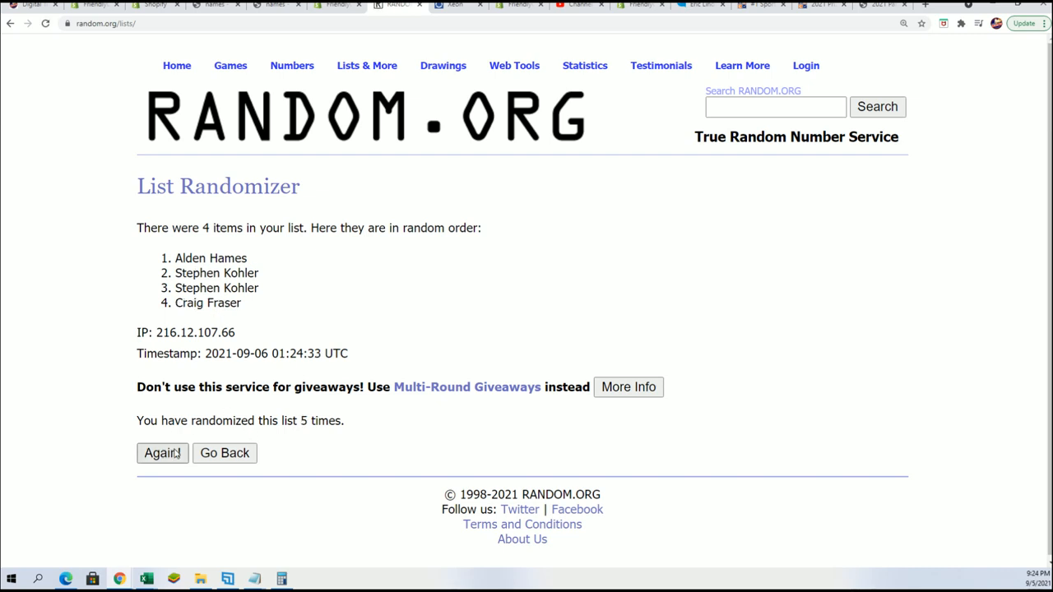
click(161, 454)
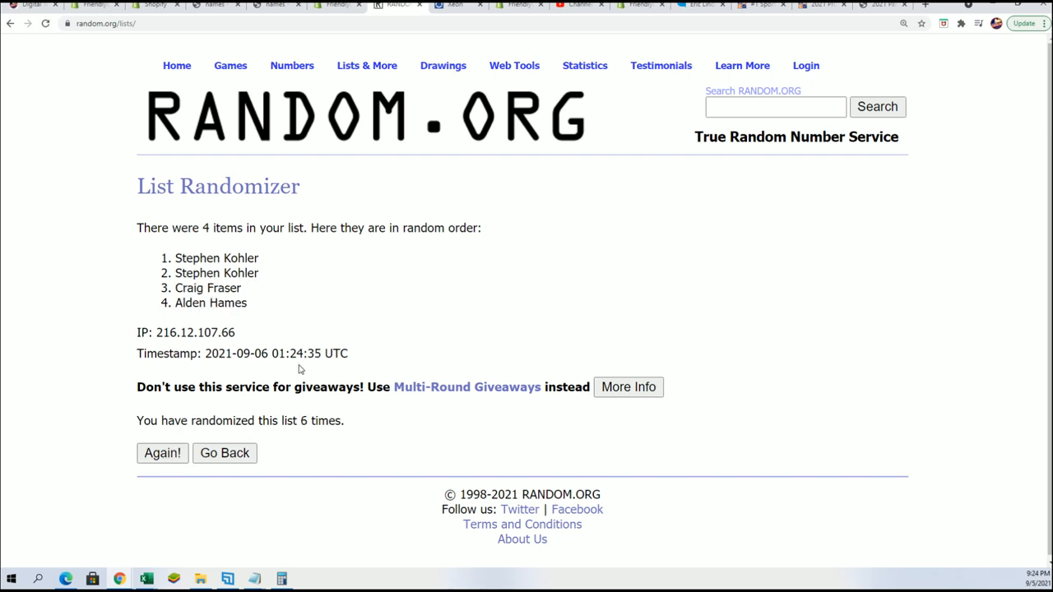
mouse_move(161, 454)
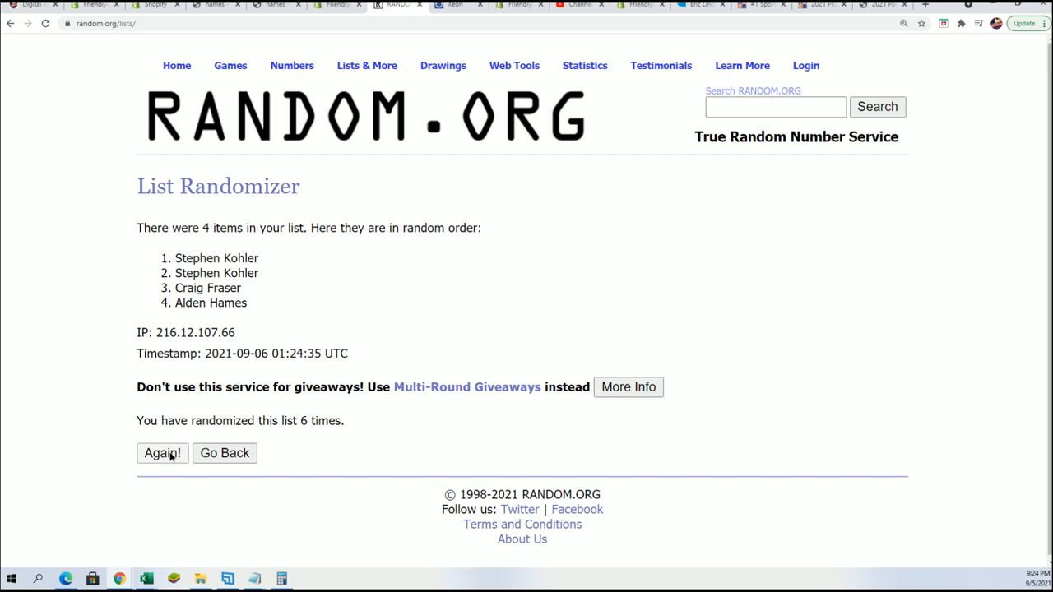
click(161, 454)
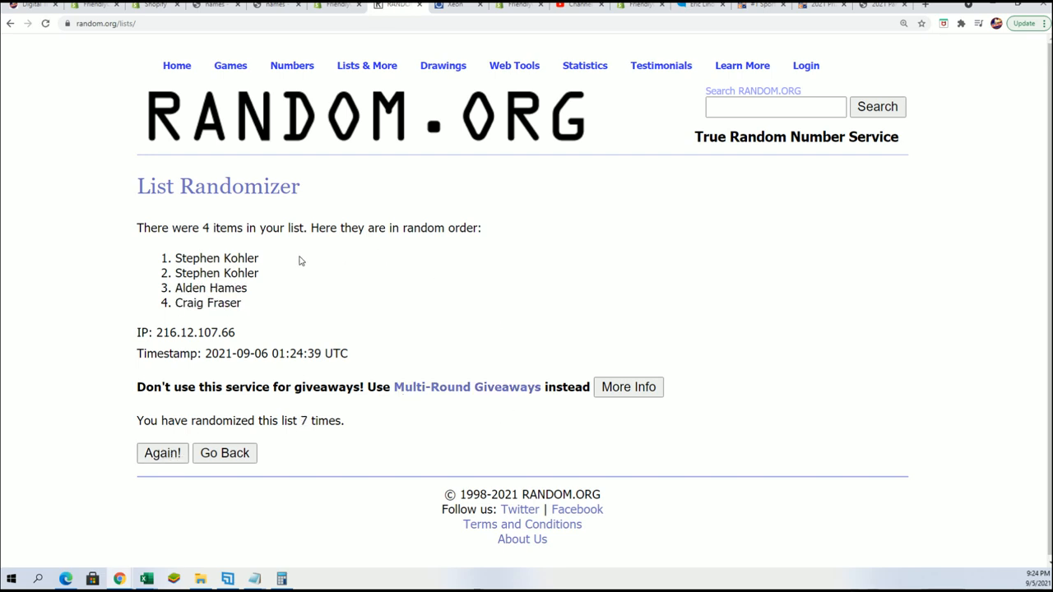
double_click(217, 257)
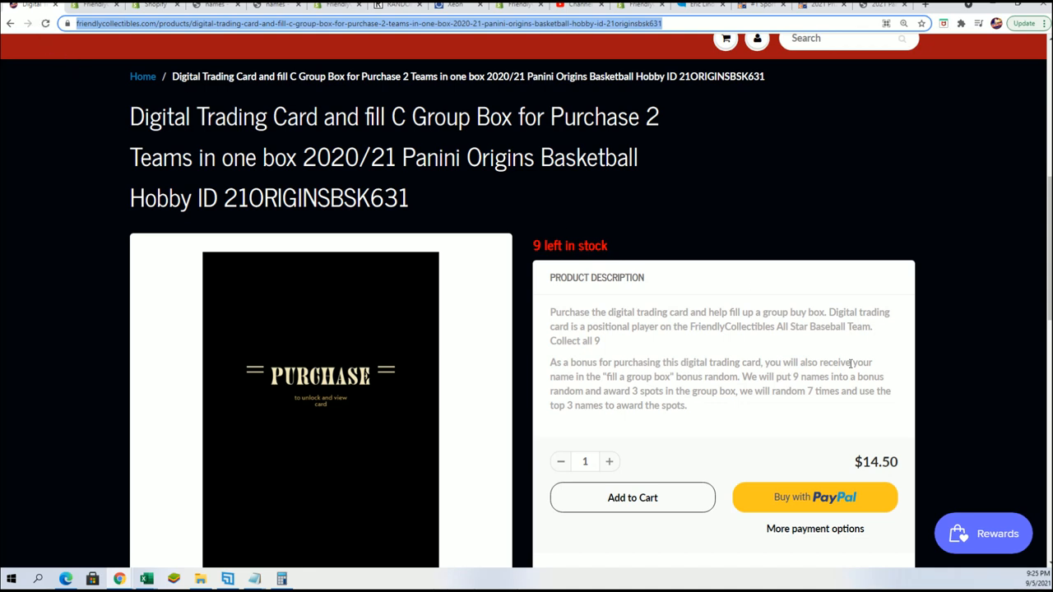
Step: Highlight the description rule: 3 spots, random 7 times, top 3 names win group box spots
drag(634, 391, 891, 391)
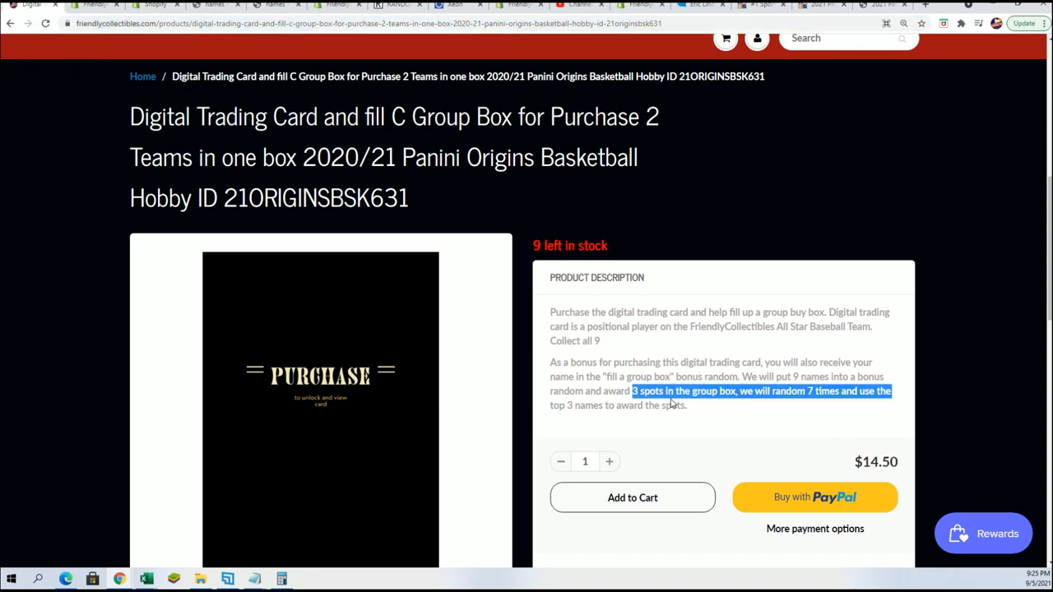
drag(671, 391, 666, 405)
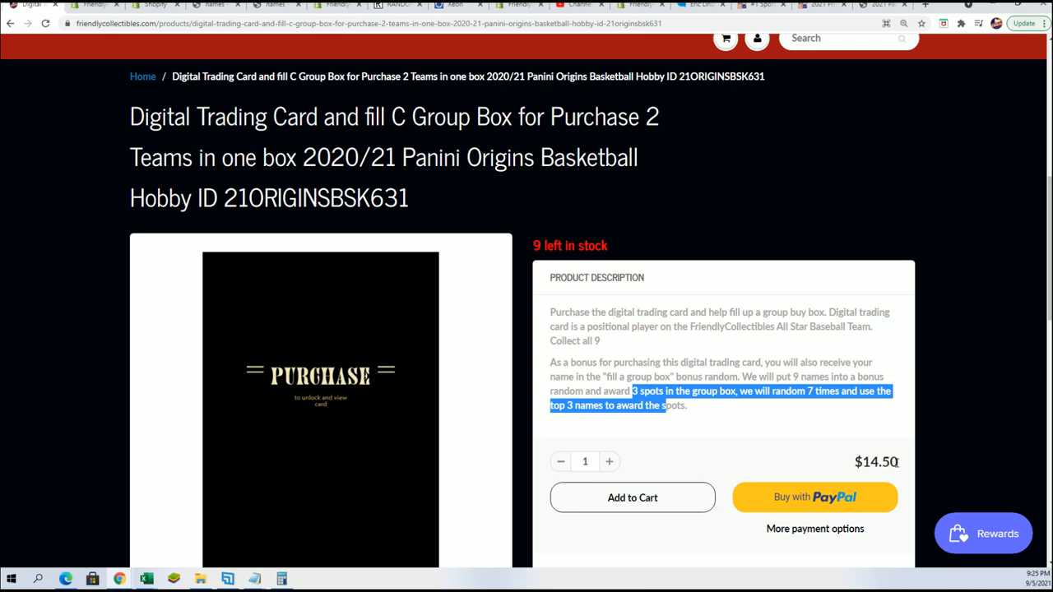